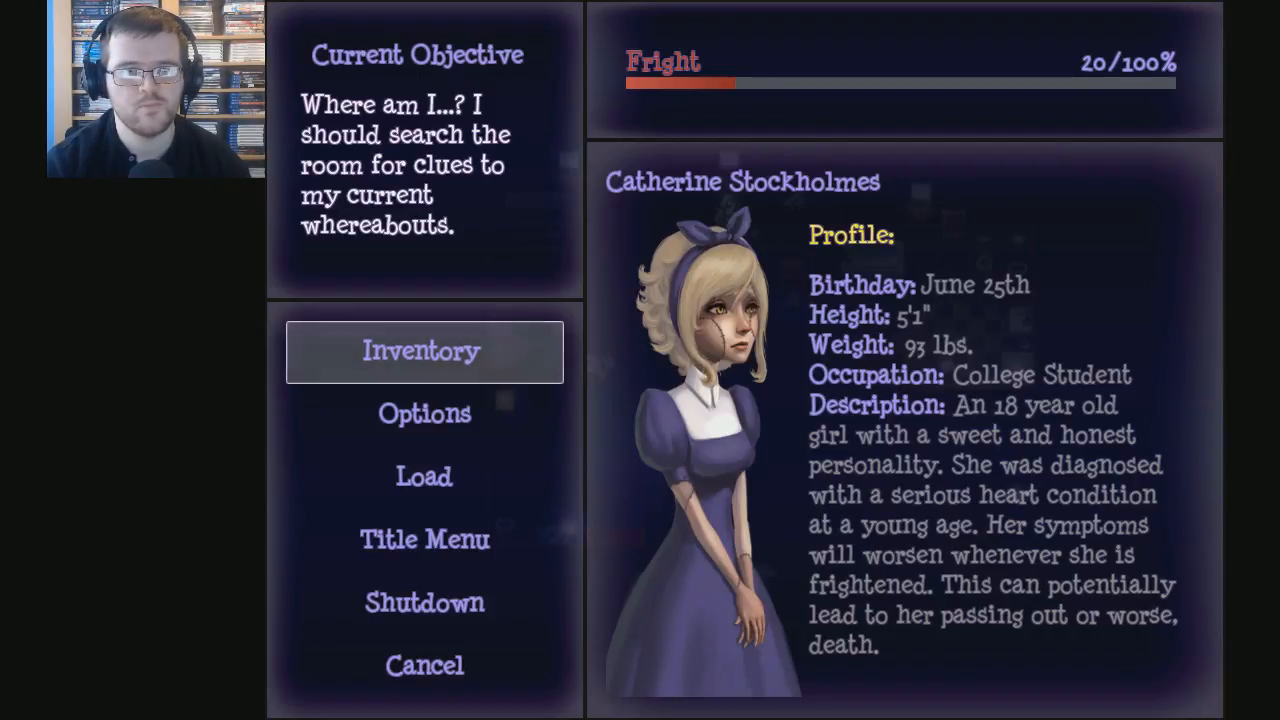
# Step: Open Options from the pause menu to show the music, sound and text settings
pyautogui.click(423, 351)
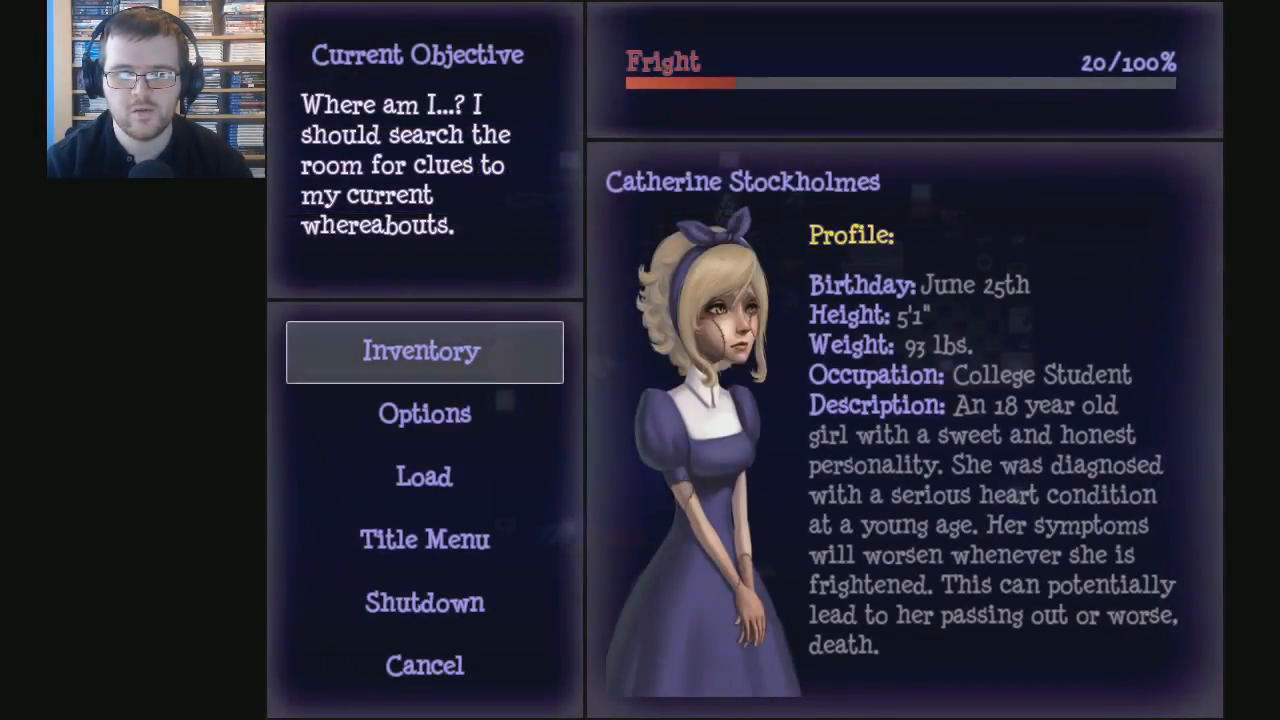
pyautogui.click(424, 413)
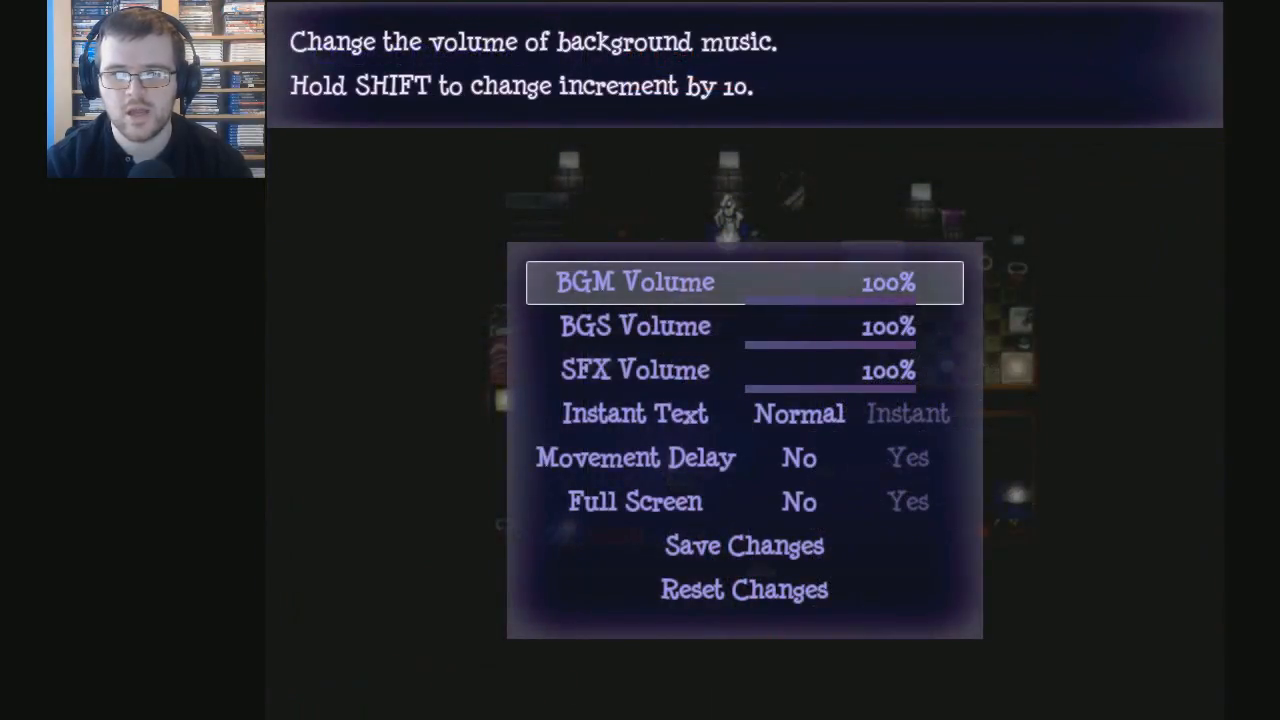
# Step: Browse the Options entries with the down arrow, leaving every setting unchanged
pyautogui.press('down')
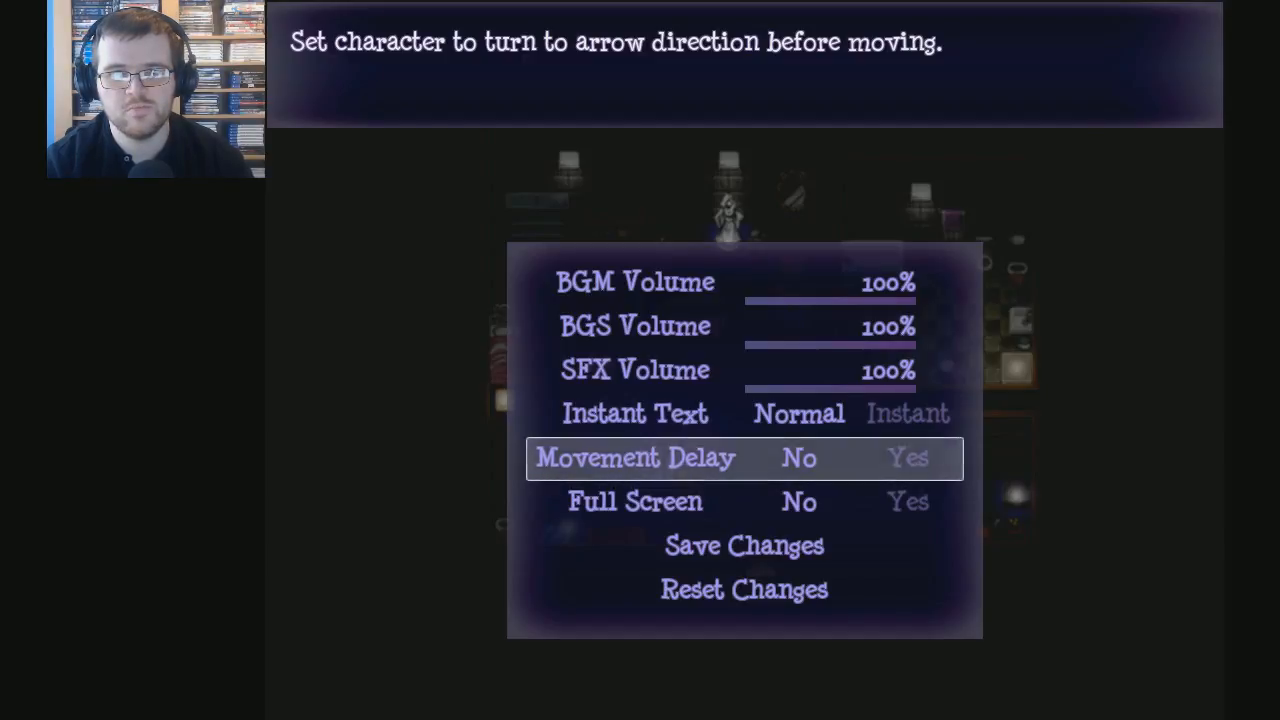
pyautogui.press('down')
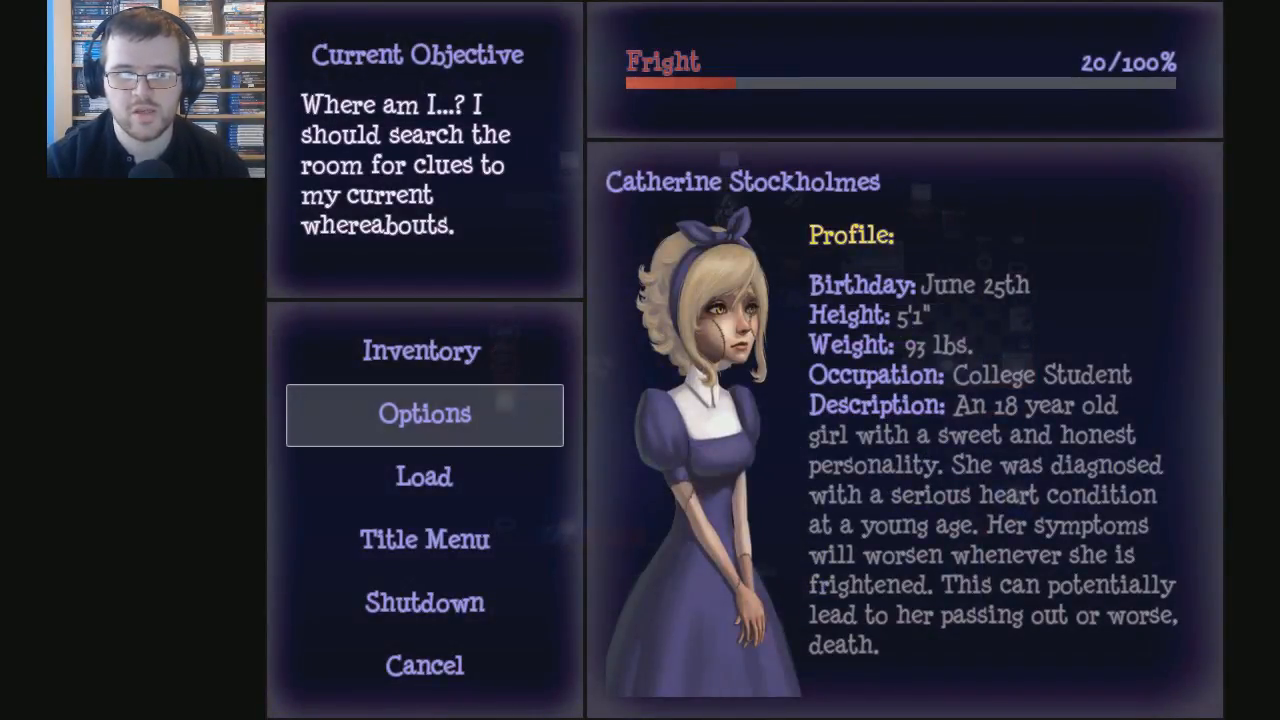
pyautogui.moveTo(424, 476)
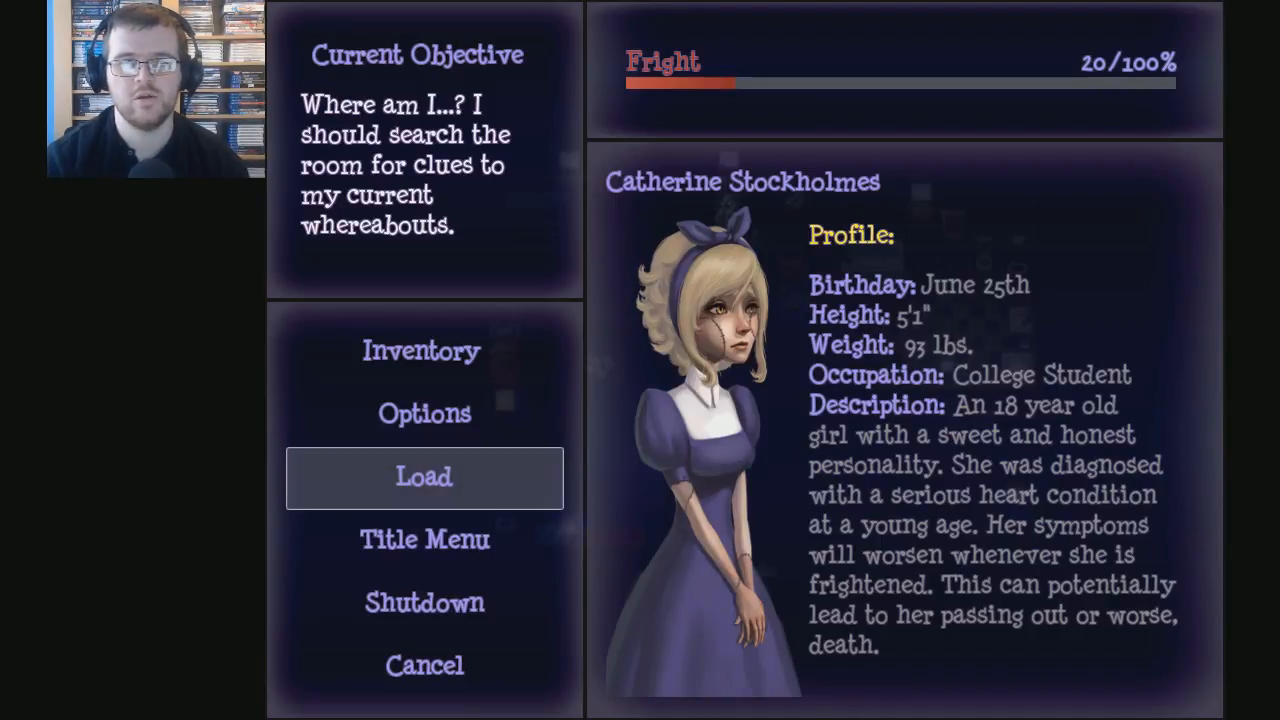
pyautogui.click(424, 476)
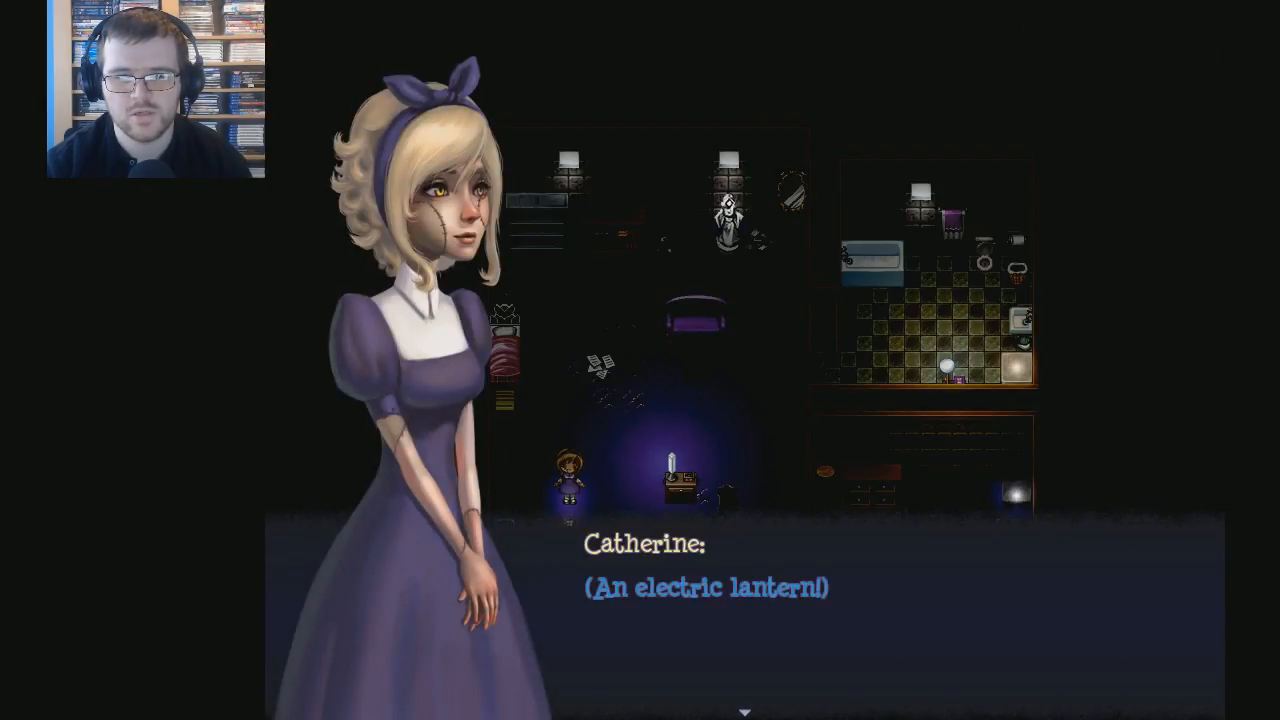
pyautogui.press('enter')
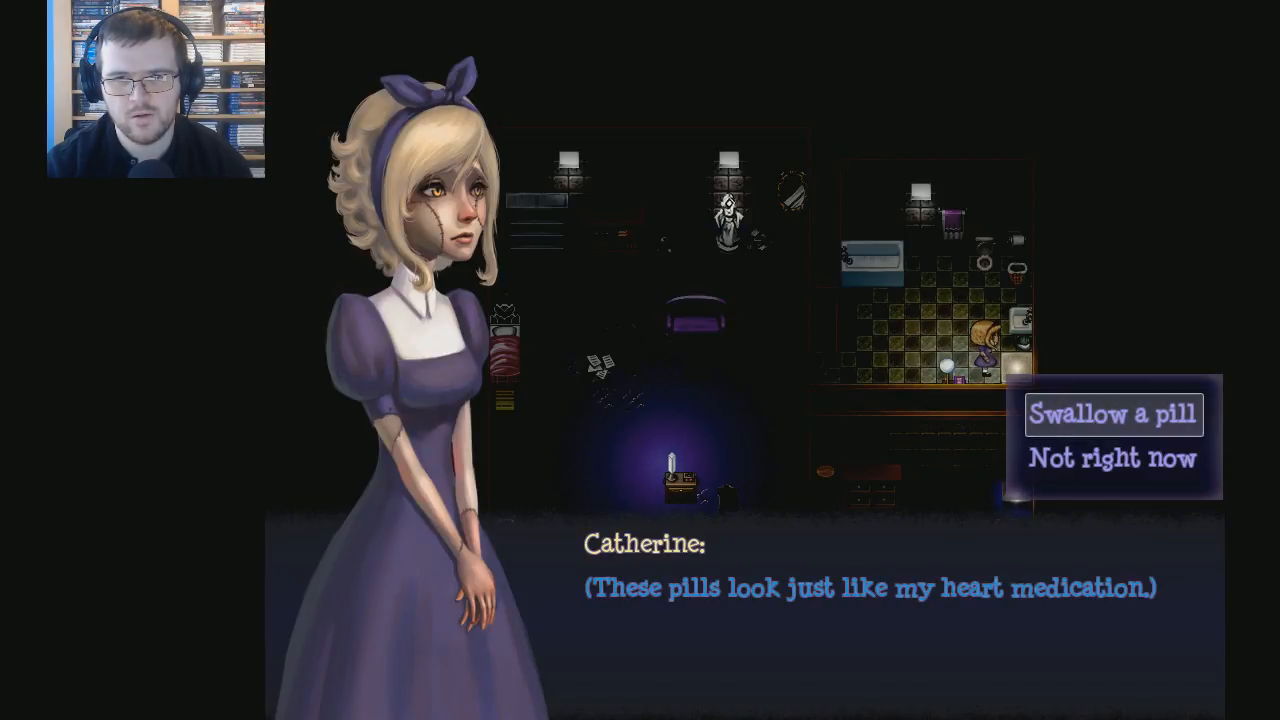
pyautogui.moveTo(1113, 458)
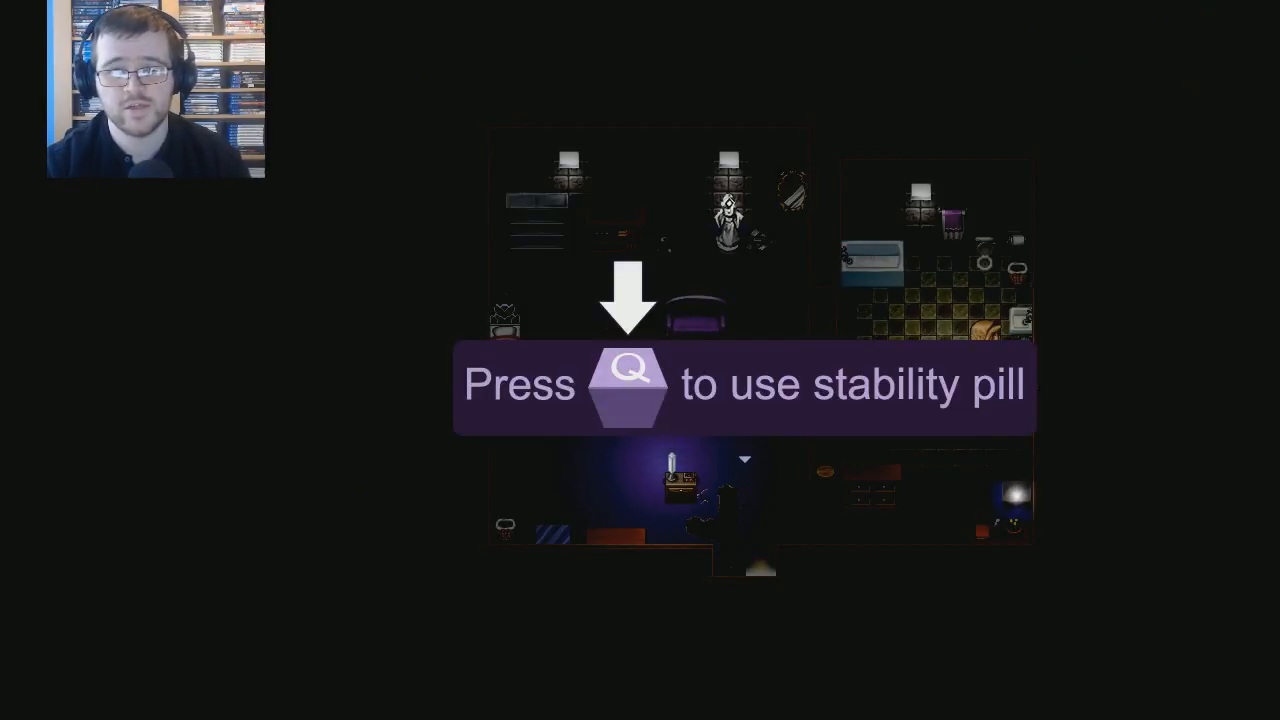
# Step: Dismiss the stability pill tip, leaving Catherine with three pills and 0% fright
pyautogui.press('q')
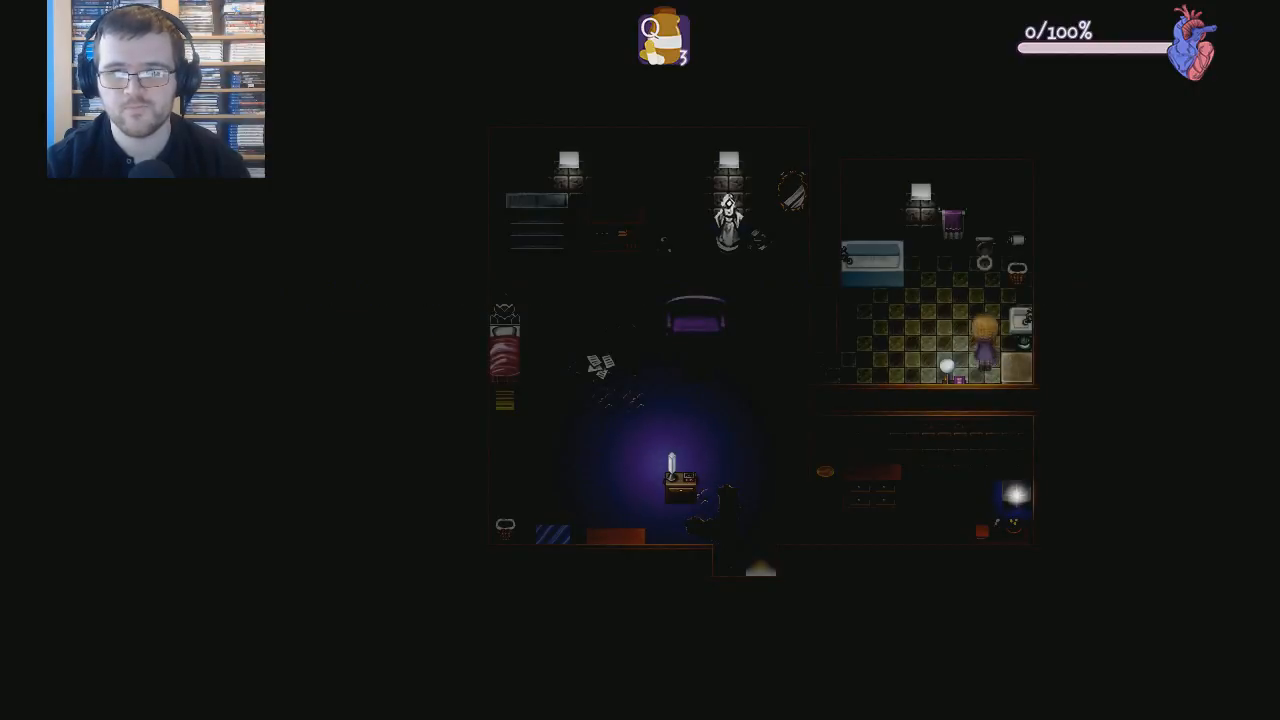
pyautogui.press('escape')
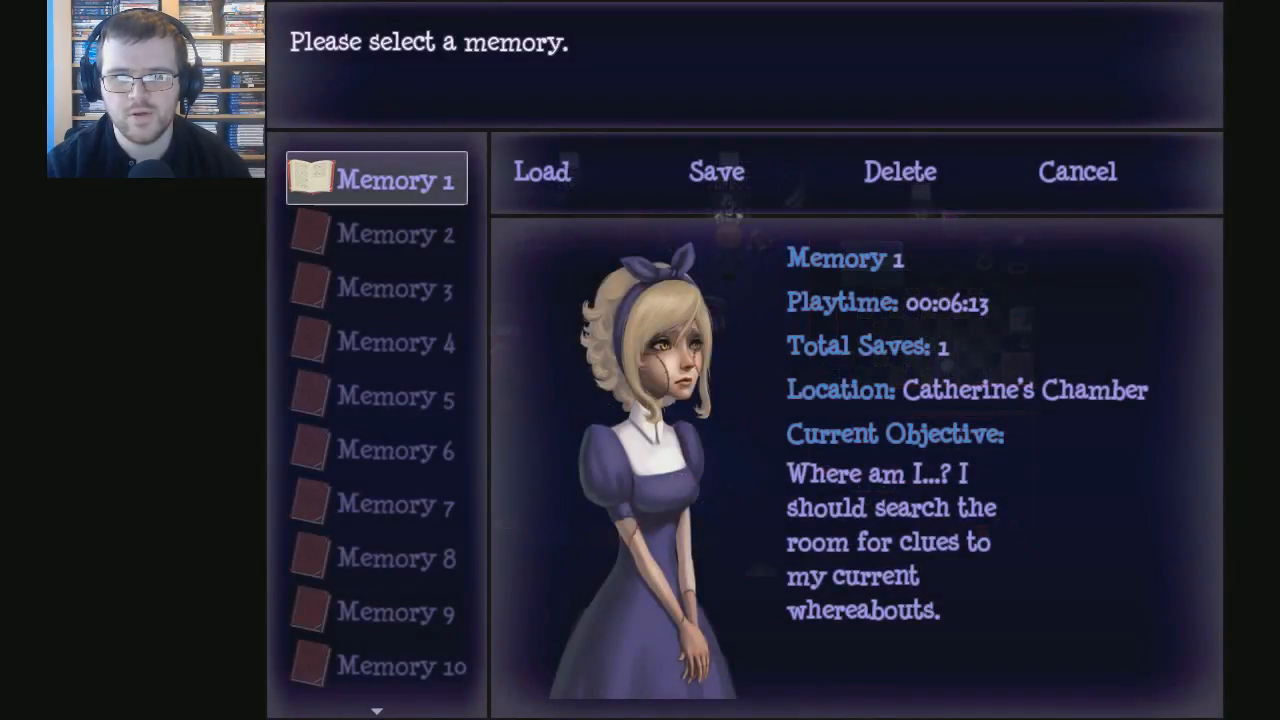
pyautogui.moveTo(716, 171)
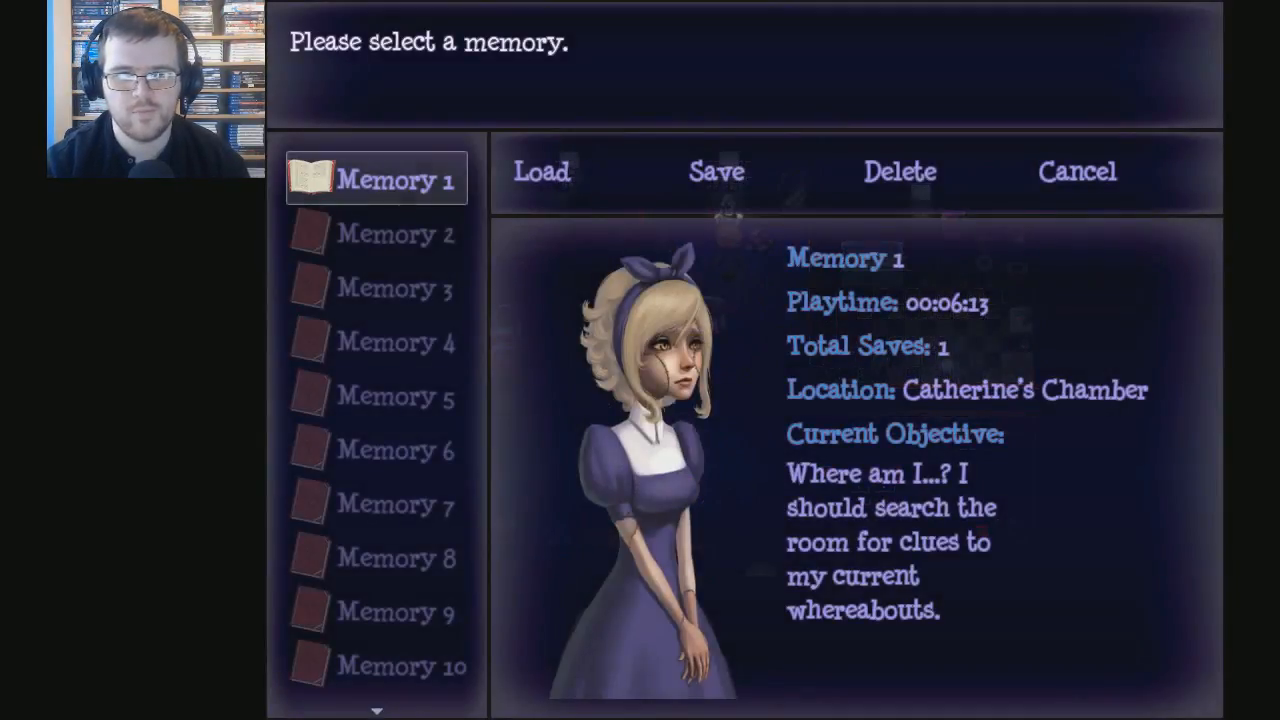
pyautogui.moveTo(716, 171)
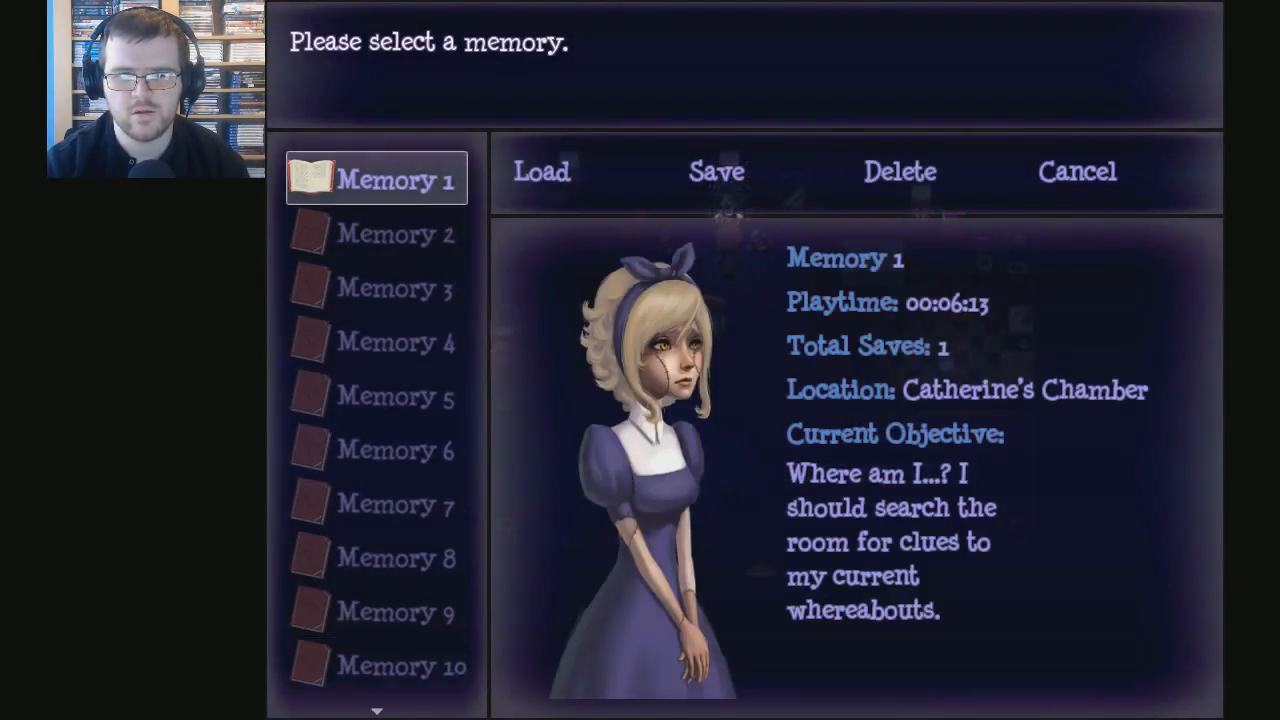
# Step: Cancel out of the Memory 1 save list and resume play in Catherine's chamber
pyautogui.click(541, 171)
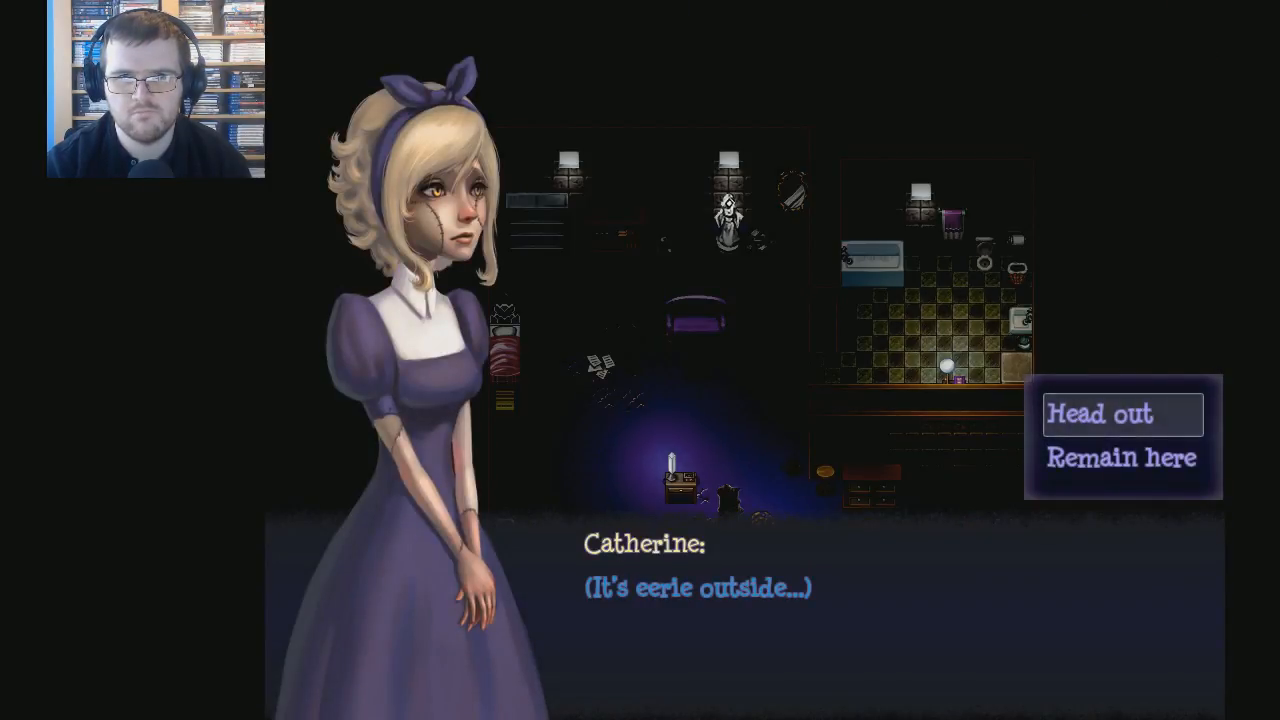
# Step: Choose to head out, then take a blanket from the bed
pyautogui.click(1098, 413)
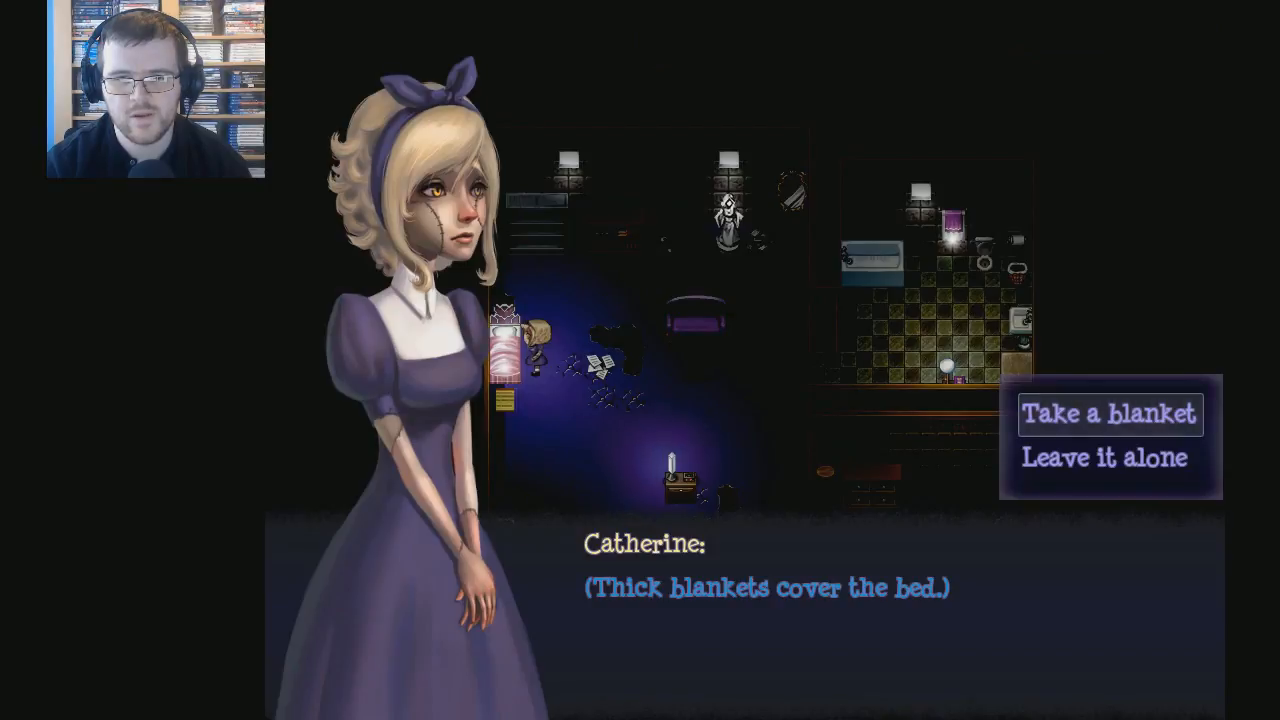
pyautogui.click(1108, 413)
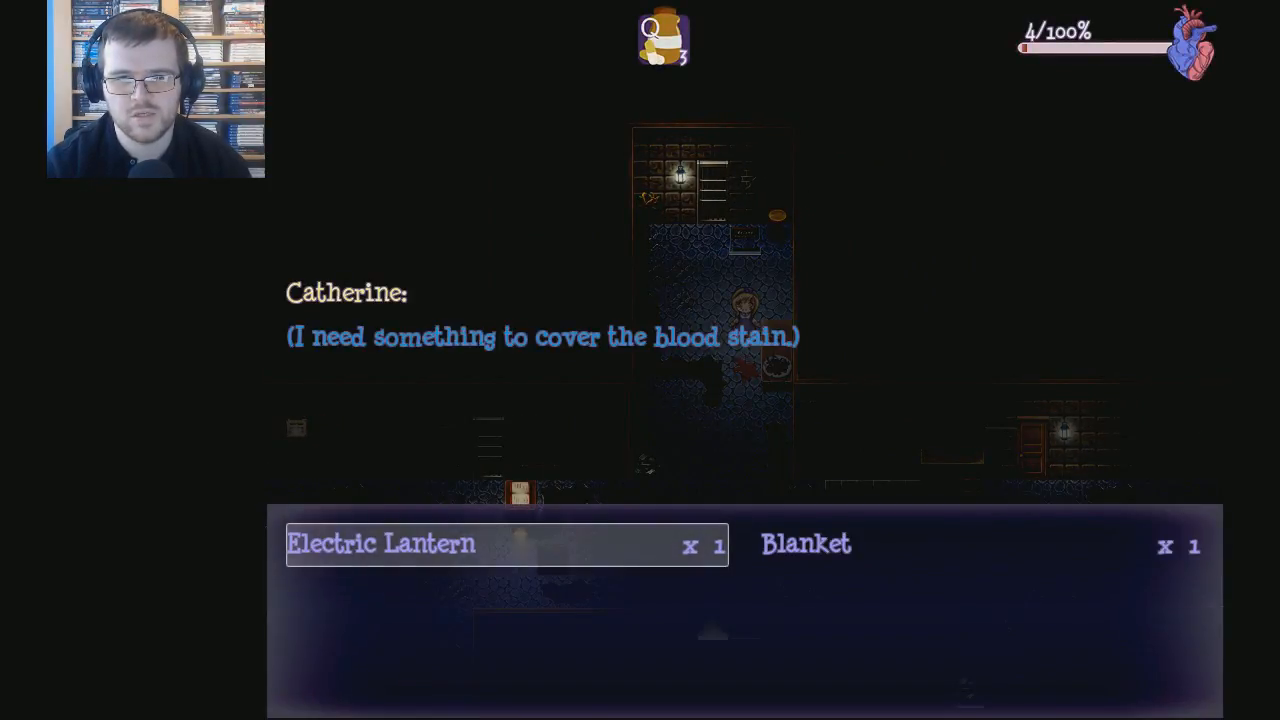
# Step: Cover the blood stain with the blanket and walk into the dark corridors
pyautogui.press('Right')
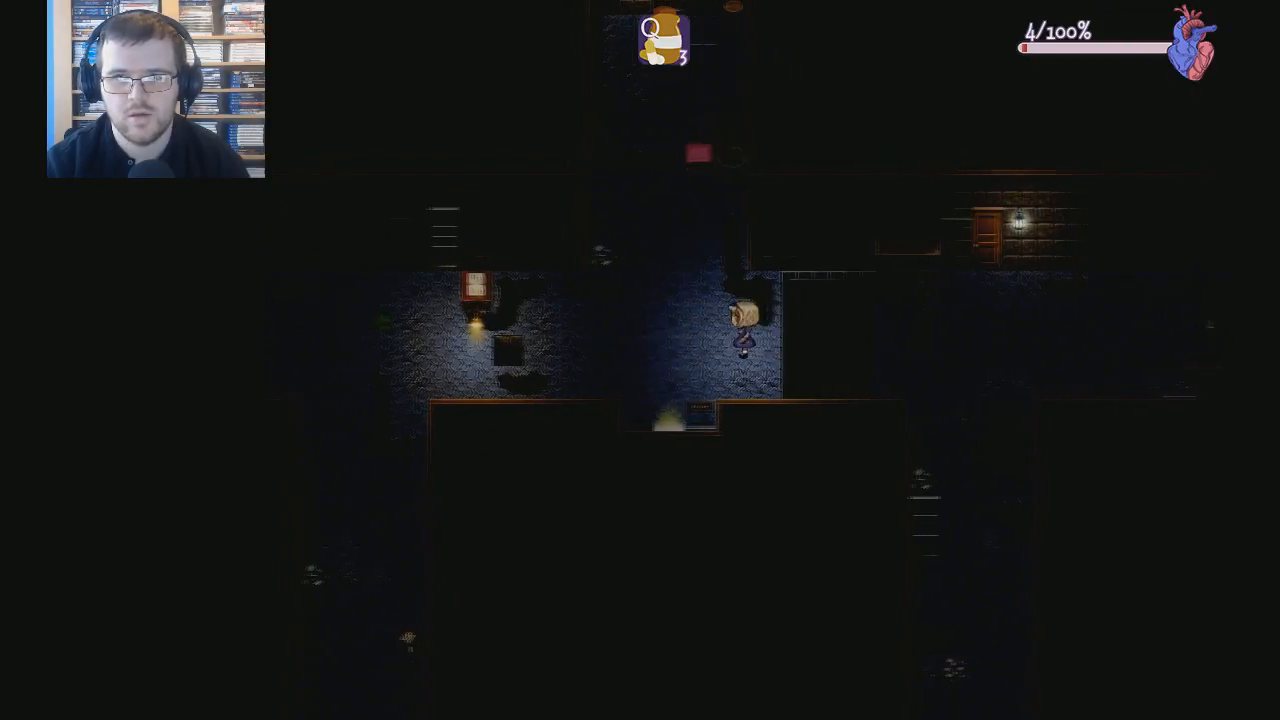
# Step: Close the dialogue and explore until reaching the table with a hole behind it
pyautogui.press('Escape')
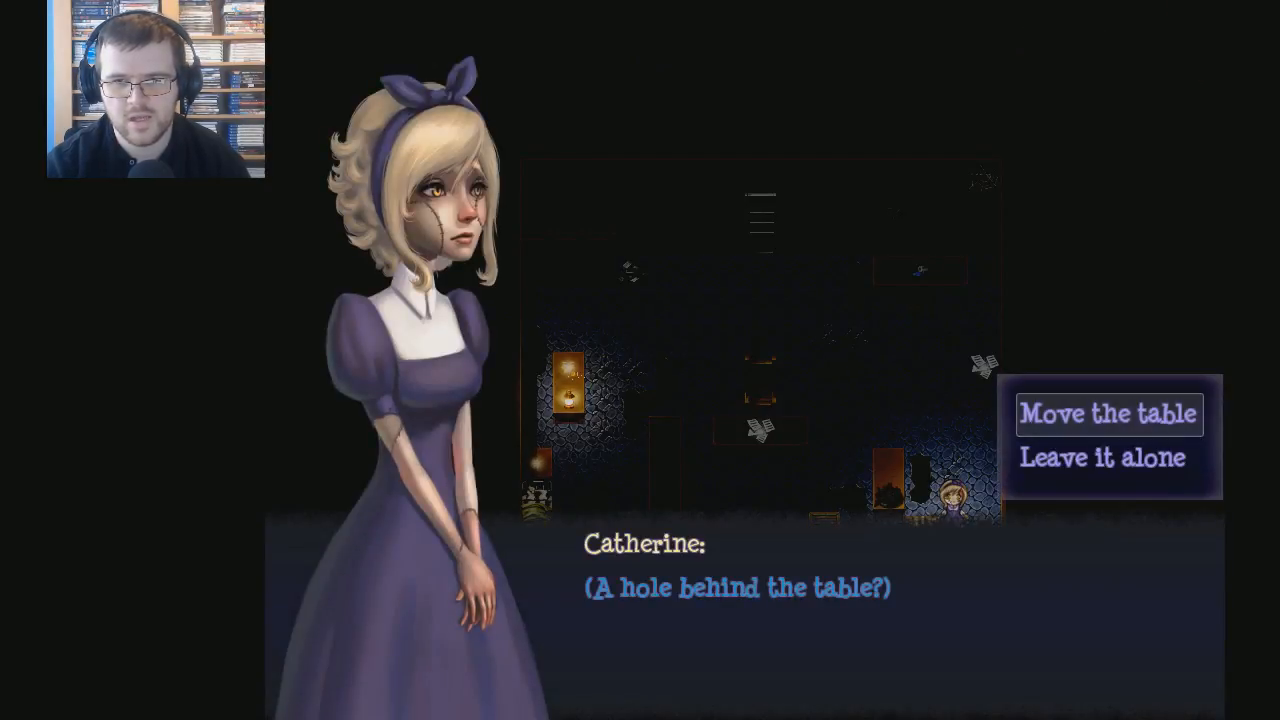
# Step: Move the table to reach the hole, then dismiss the following message
pyautogui.click(1108, 413)
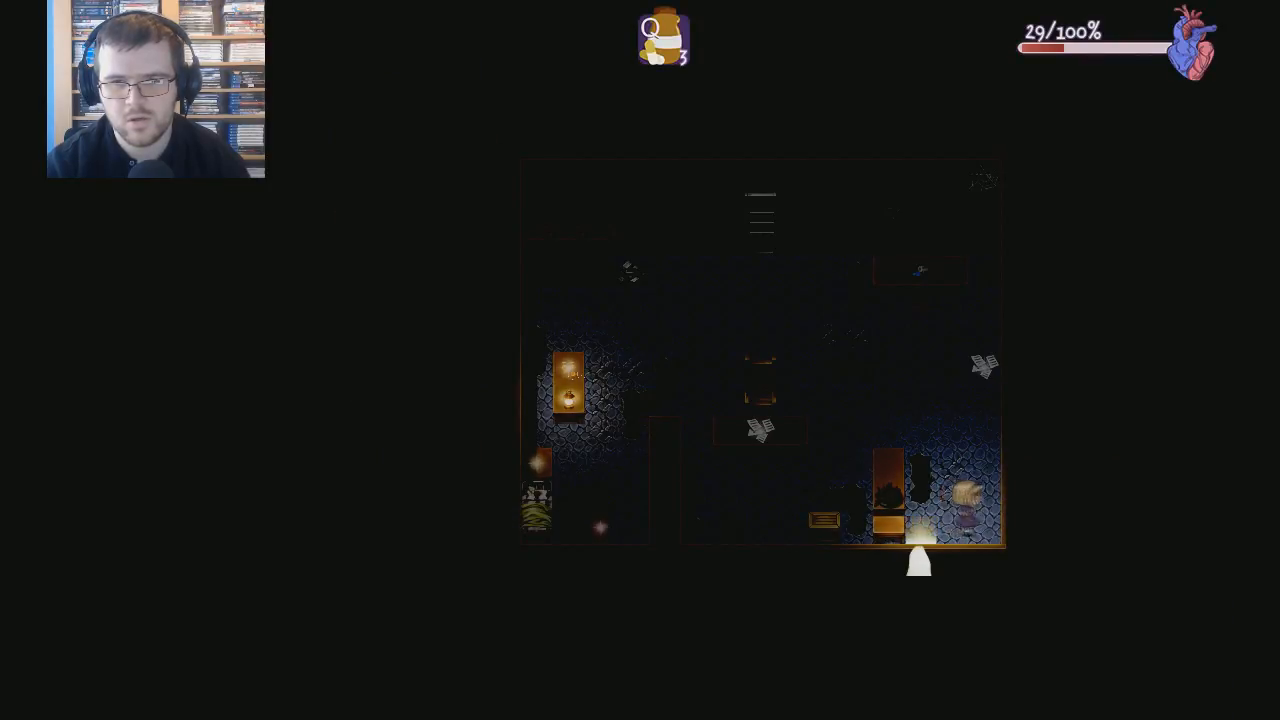
pyautogui.press('escape')
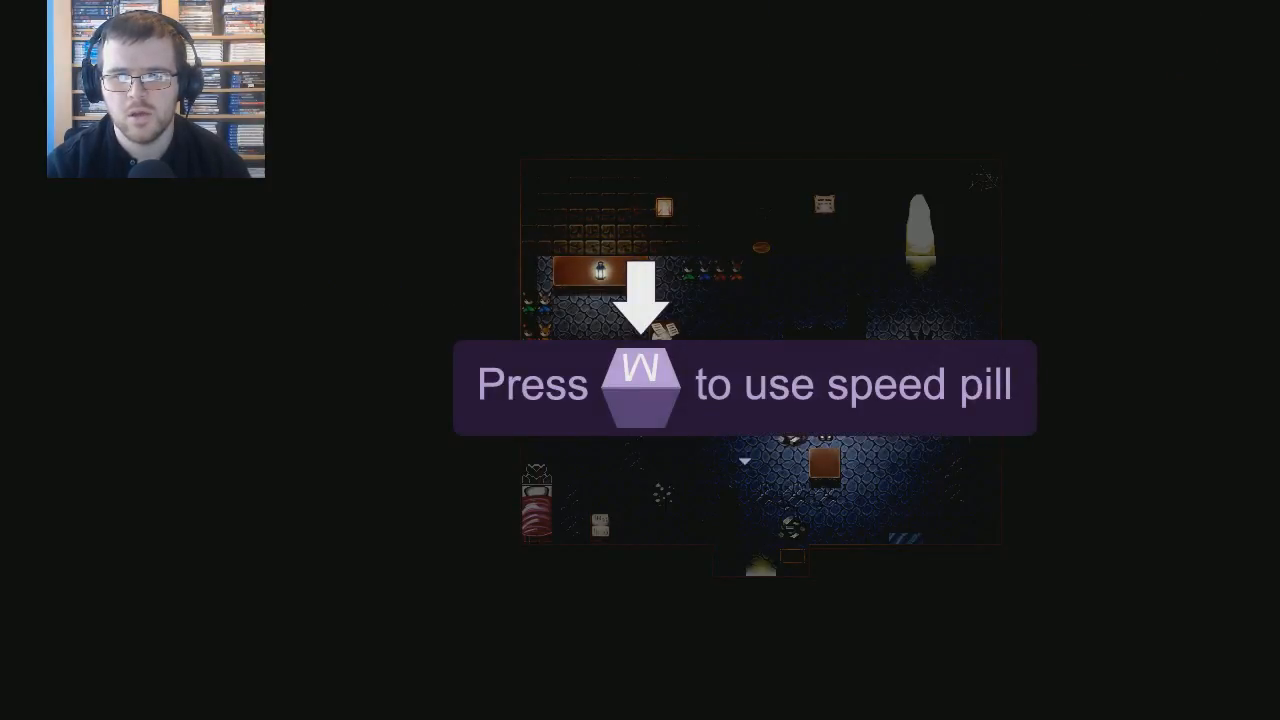
# Step: Dismiss the speed pill tip and continue exploring before saving to Memory 2
pyautogui.press('w')
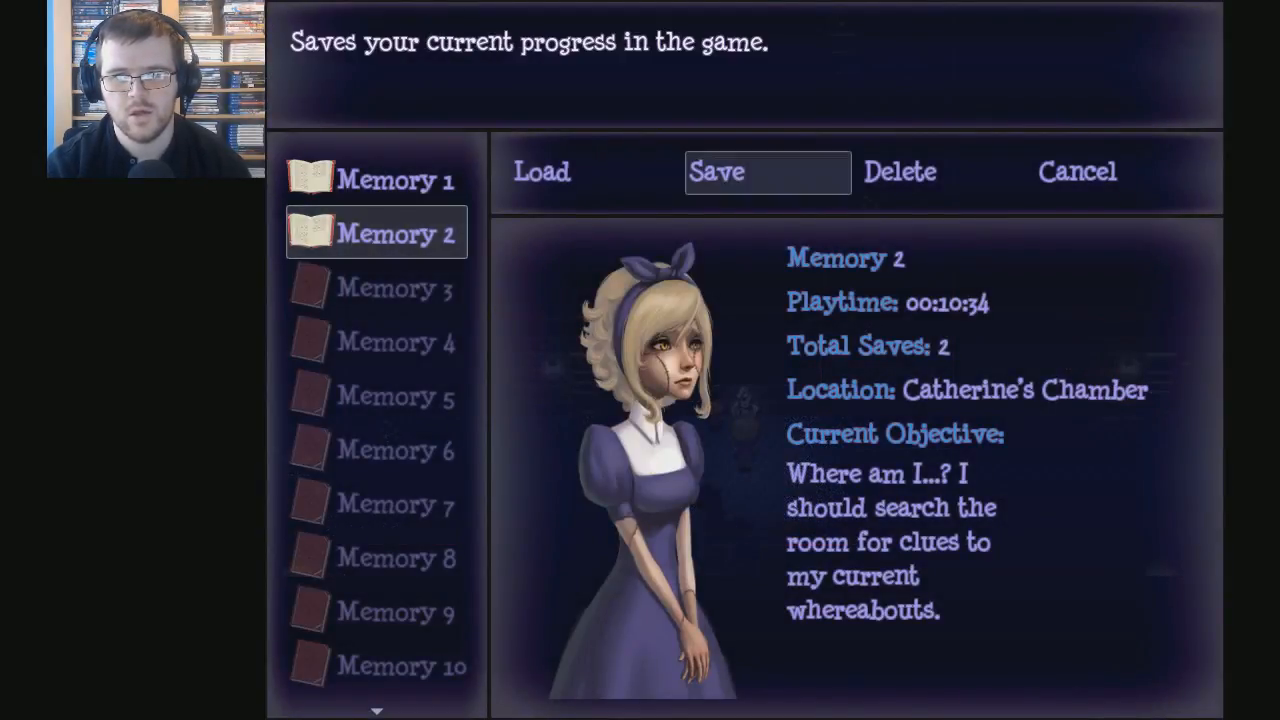
pyautogui.click(768, 171)
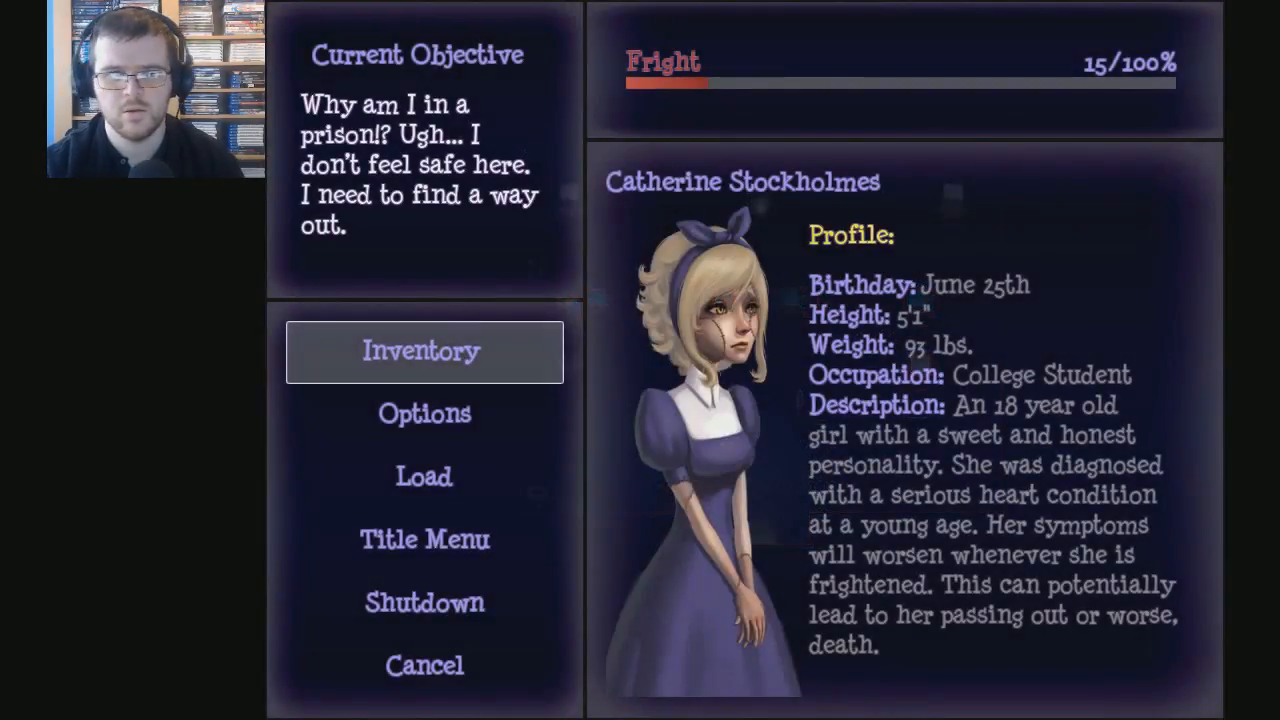
# Step: Open the inventory's Essential items and select the doll factory Map
pyautogui.click(424, 351)
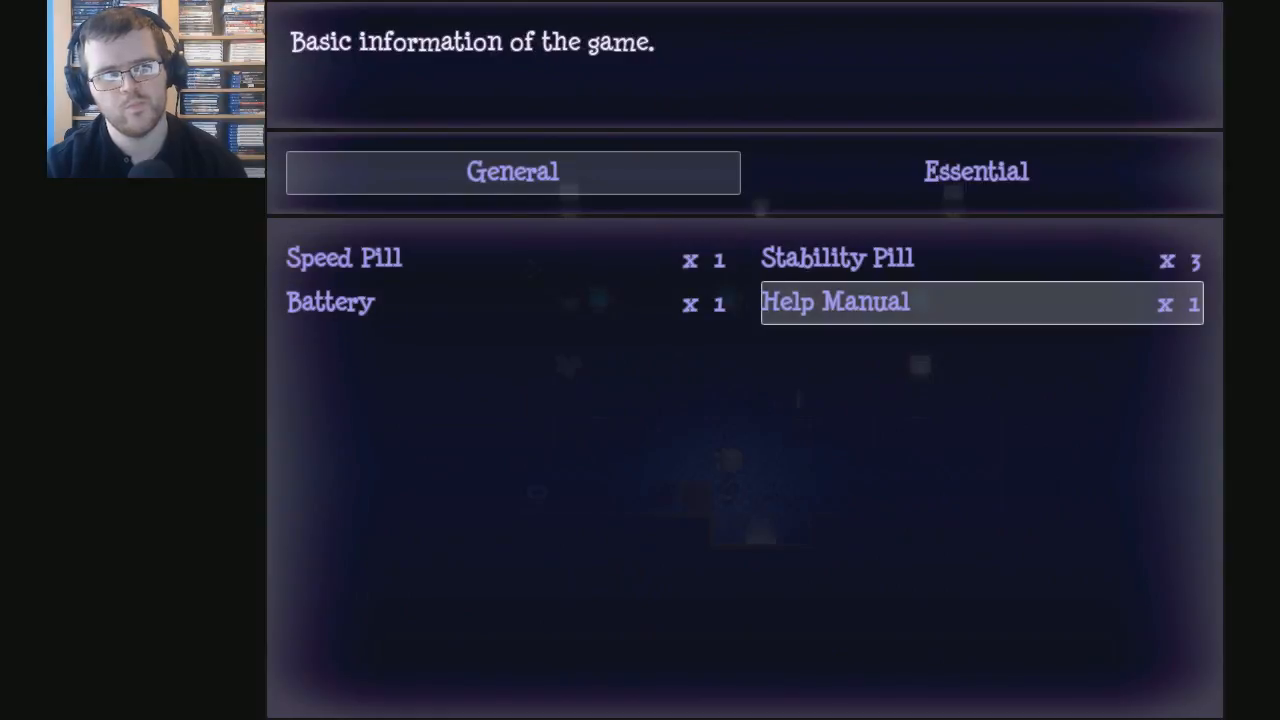
pyautogui.click(975, 171)
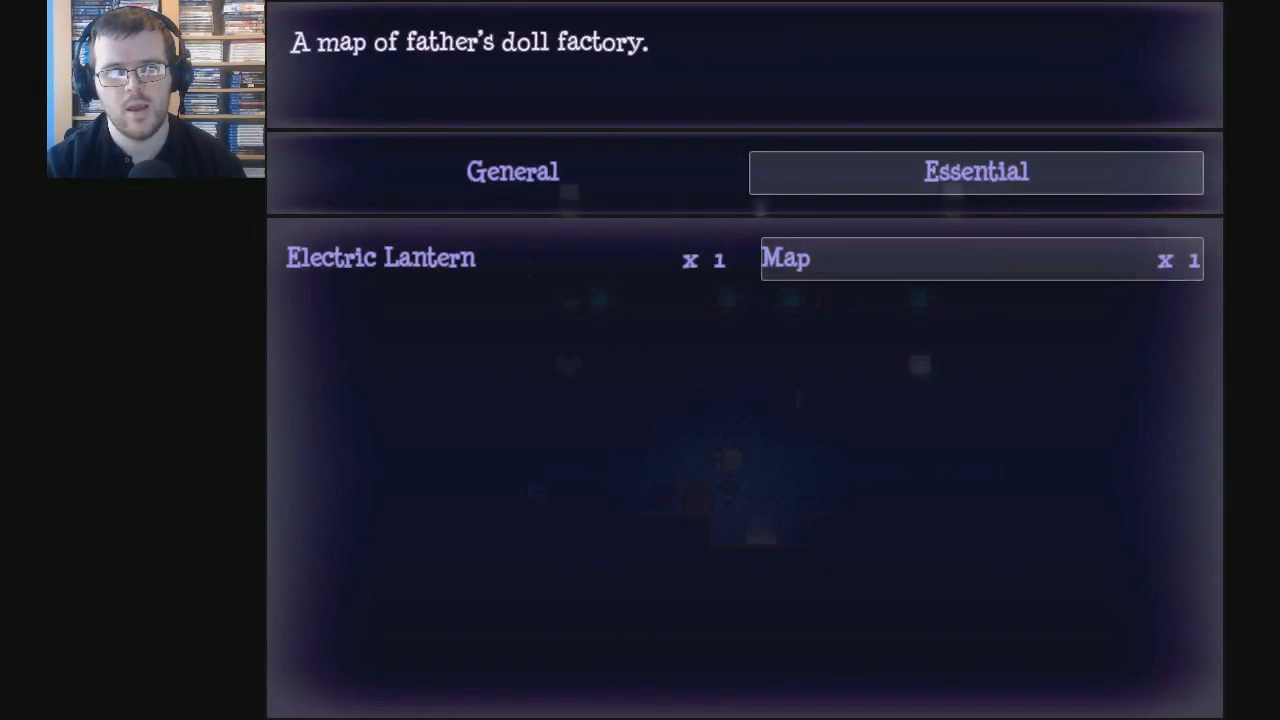
pyautogui.click(982, 258)
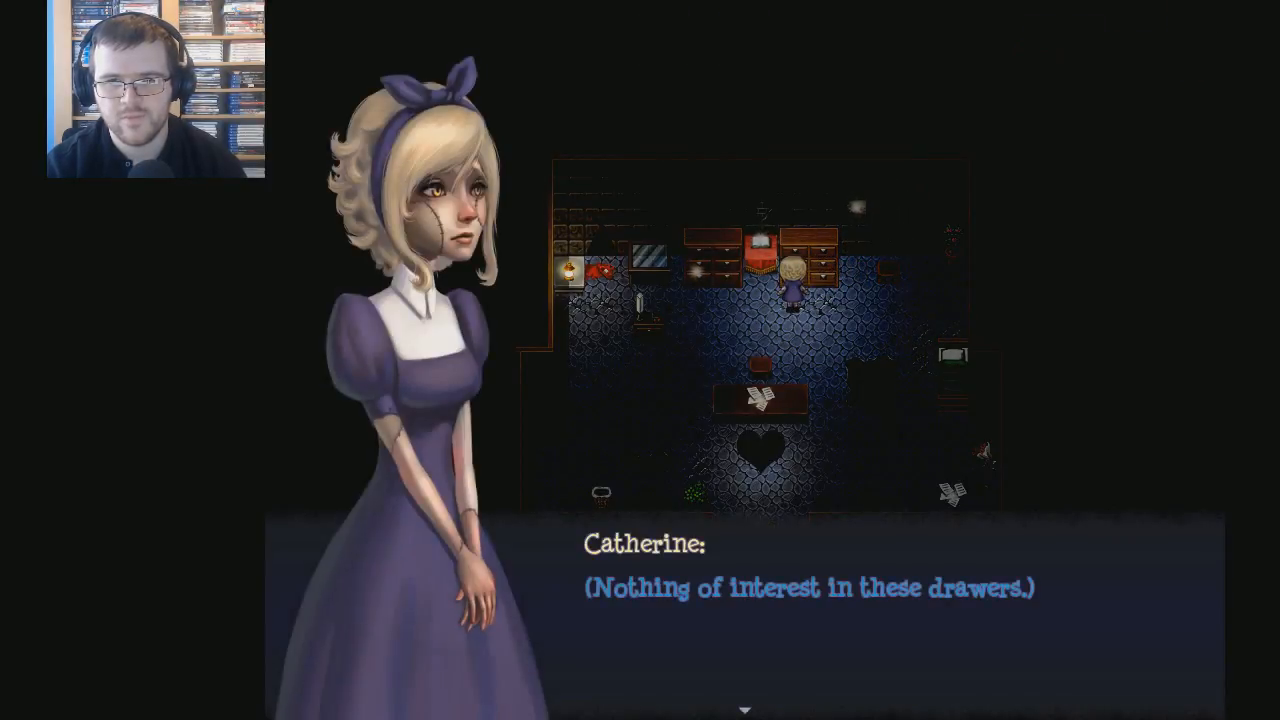
# Step: Close the message saying the prison room drawers are empty
pyautogui.press('enter')
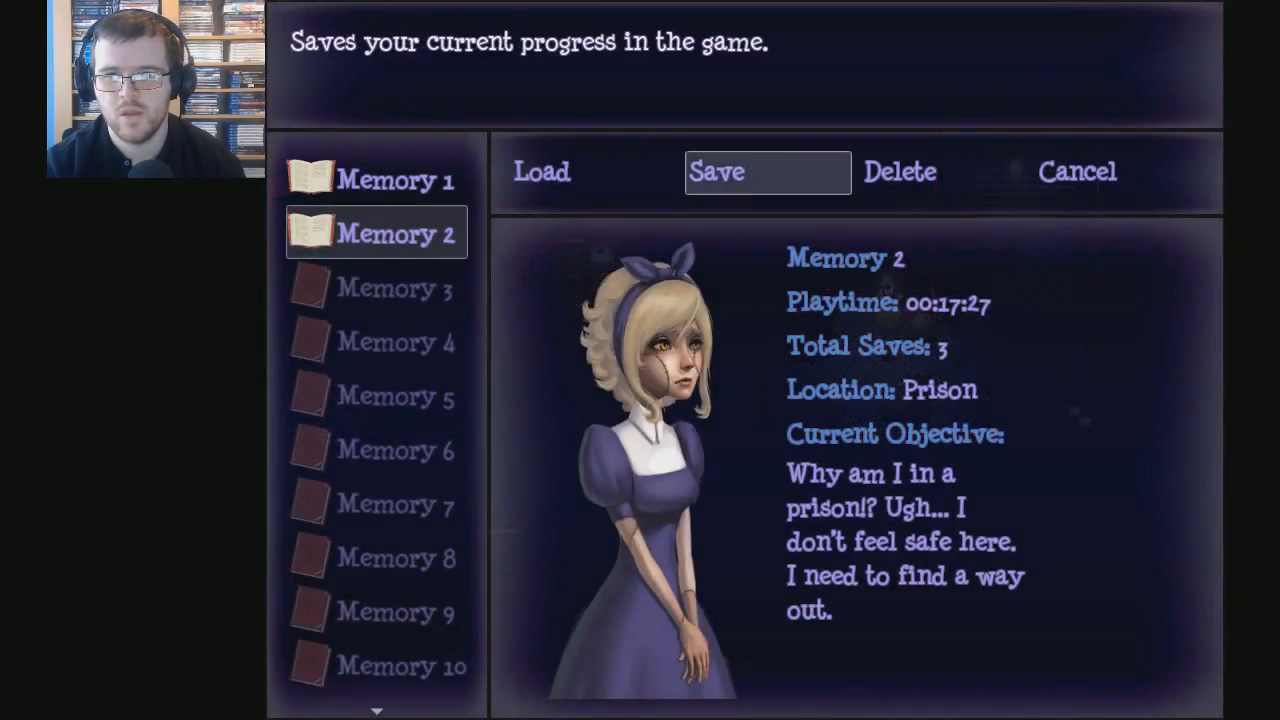
# Step: Save the game over Memory 2 and confirm the overwrite
pyautogui.click(767, 171)
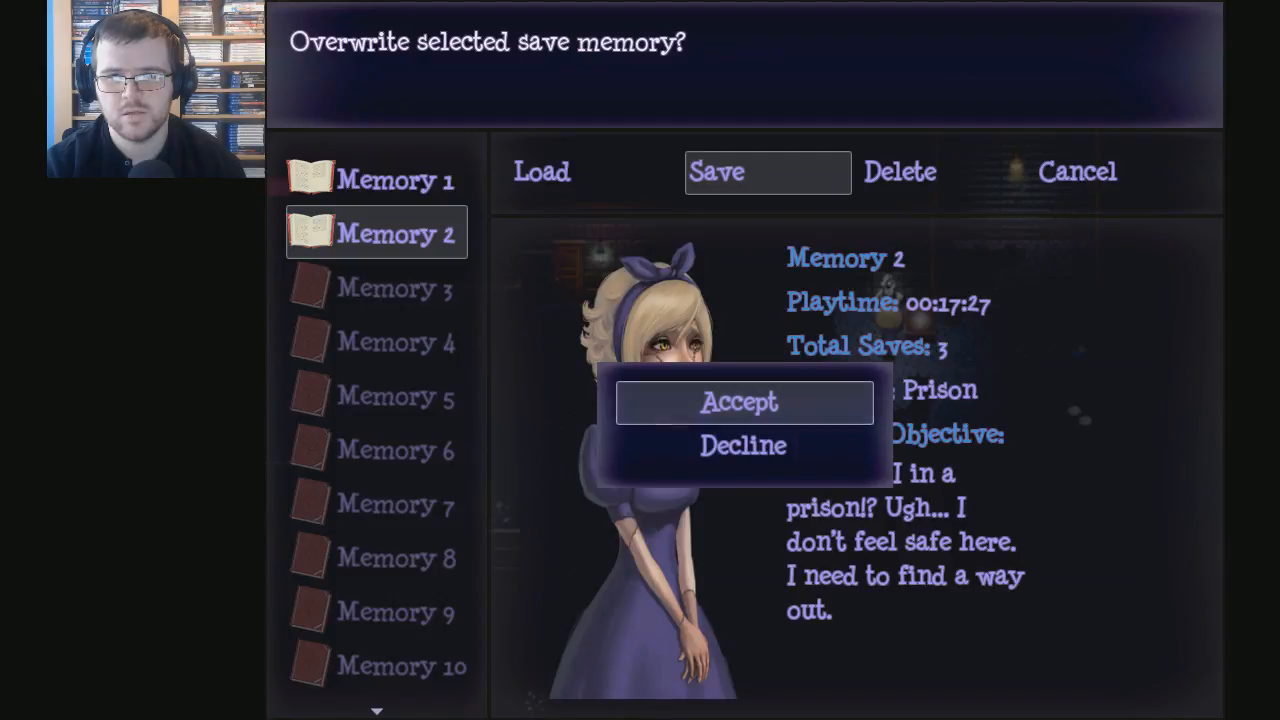
pyautogui.click(744, 401)
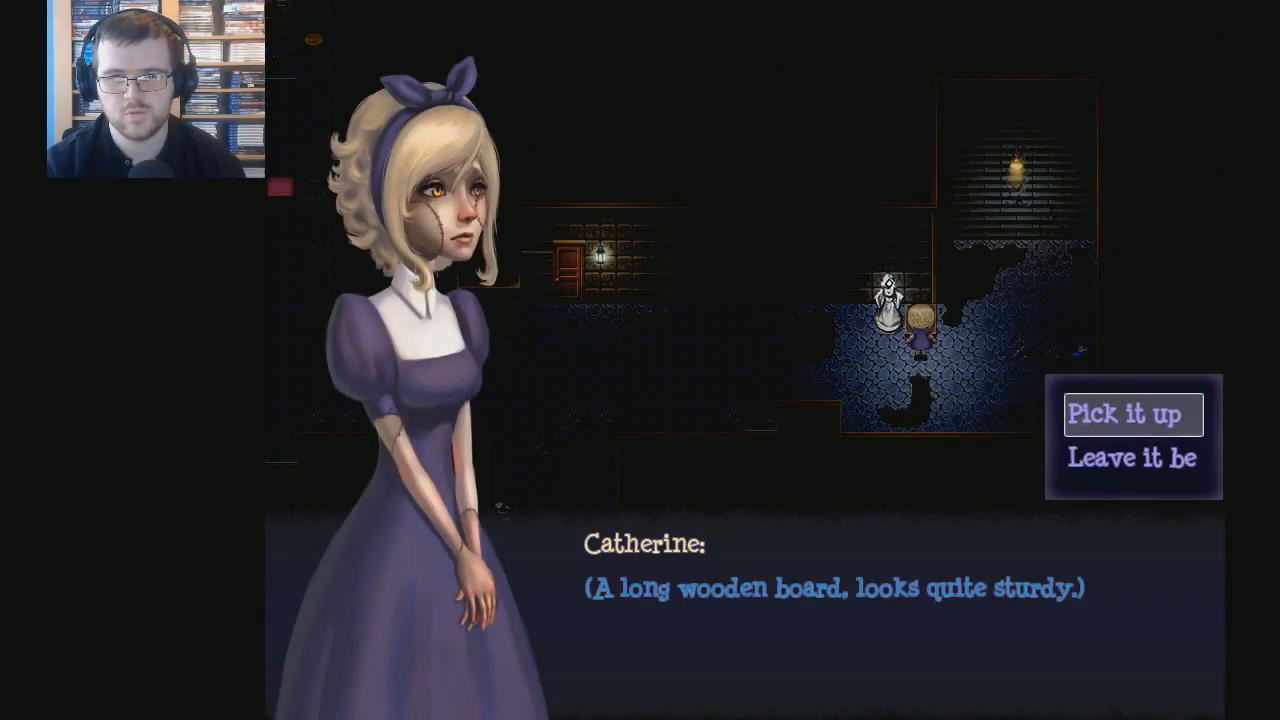
# Step: Pick up the long, sturdy wooden board
pyautogui.click(1120, 413)
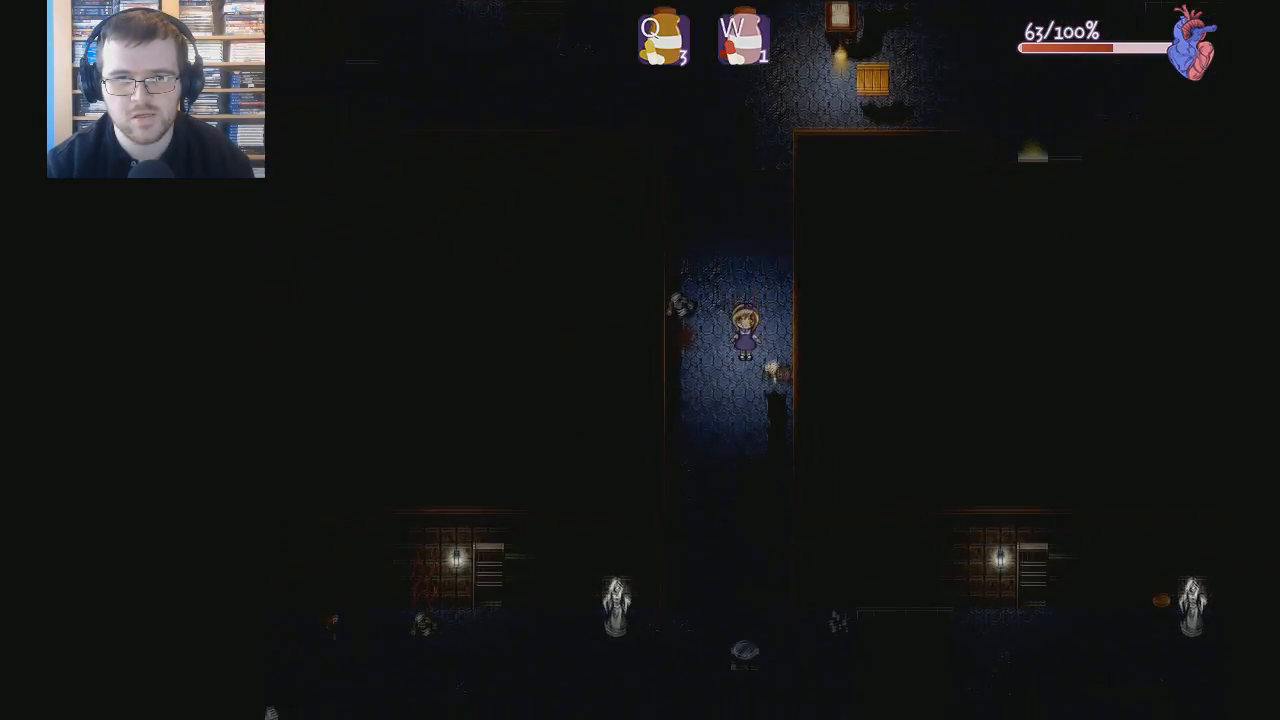
# Step: Walk Catherine down into the lower prison room and up to the lantern-lit cell wall
pyautogui.press('Down')
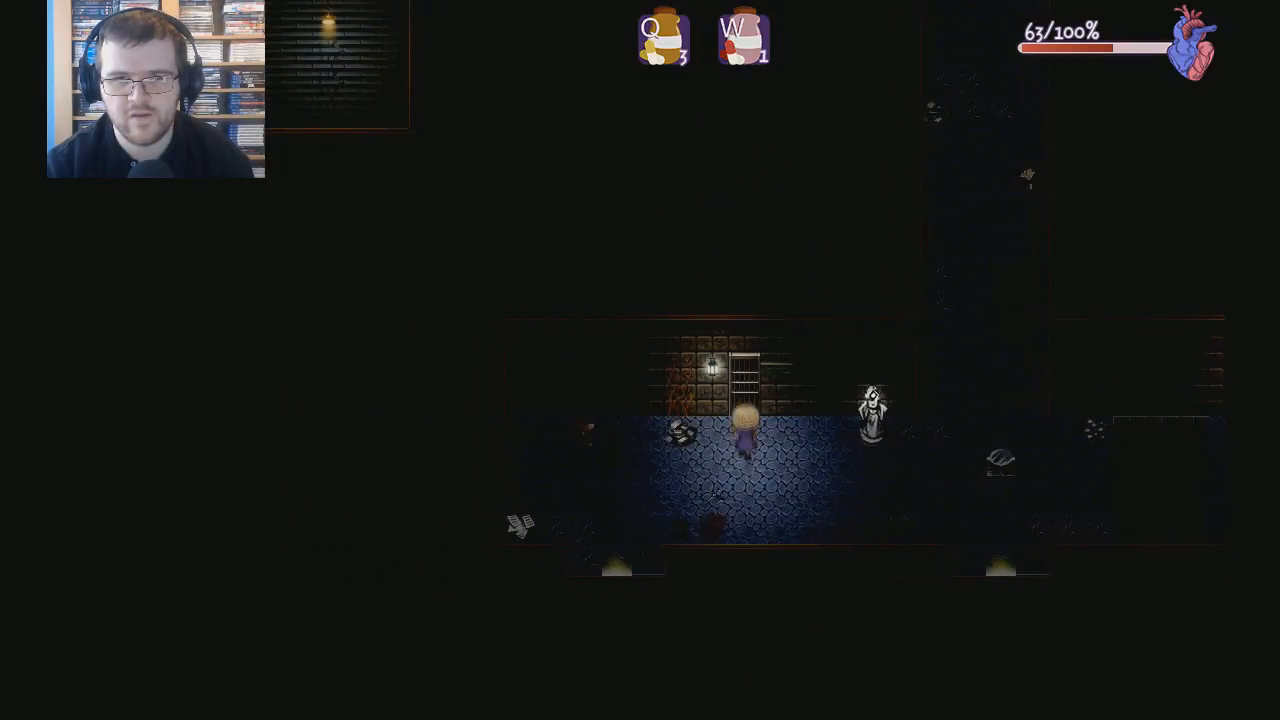
pyautogui.press('up')
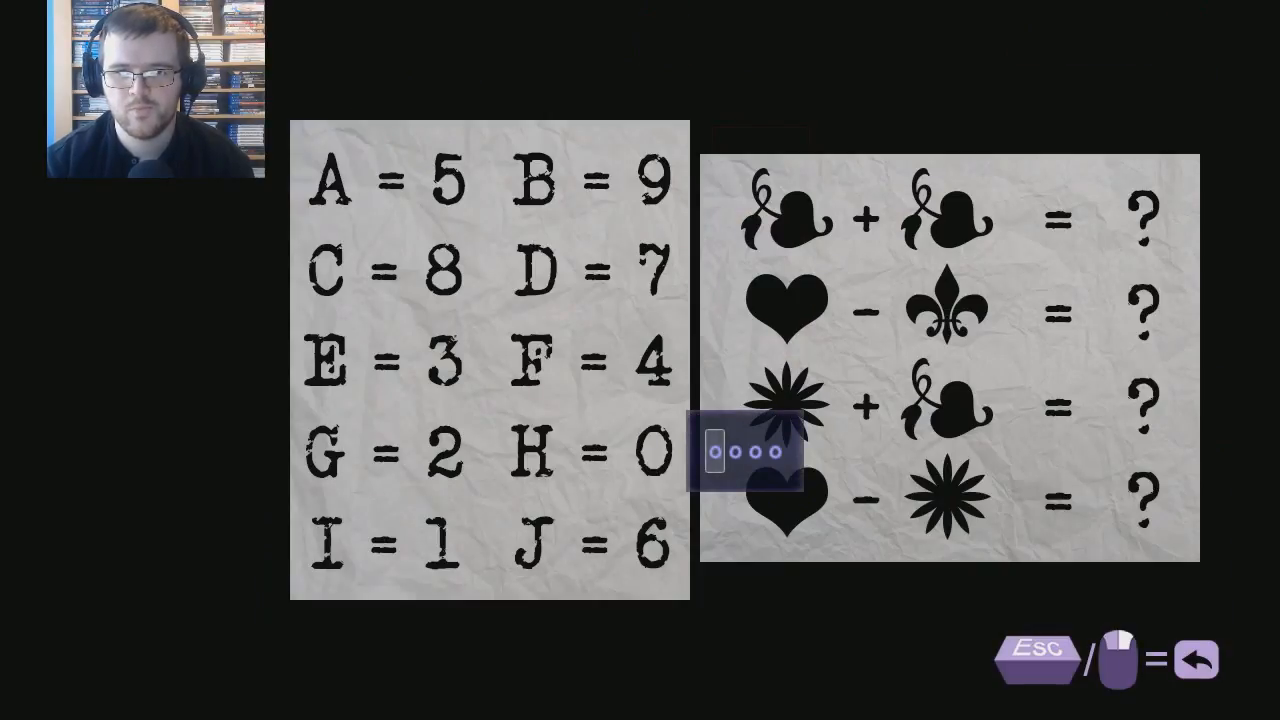
# Step: Enter 8 as a digit of the symbol locker's four-digit code
pyautogui.write('8')
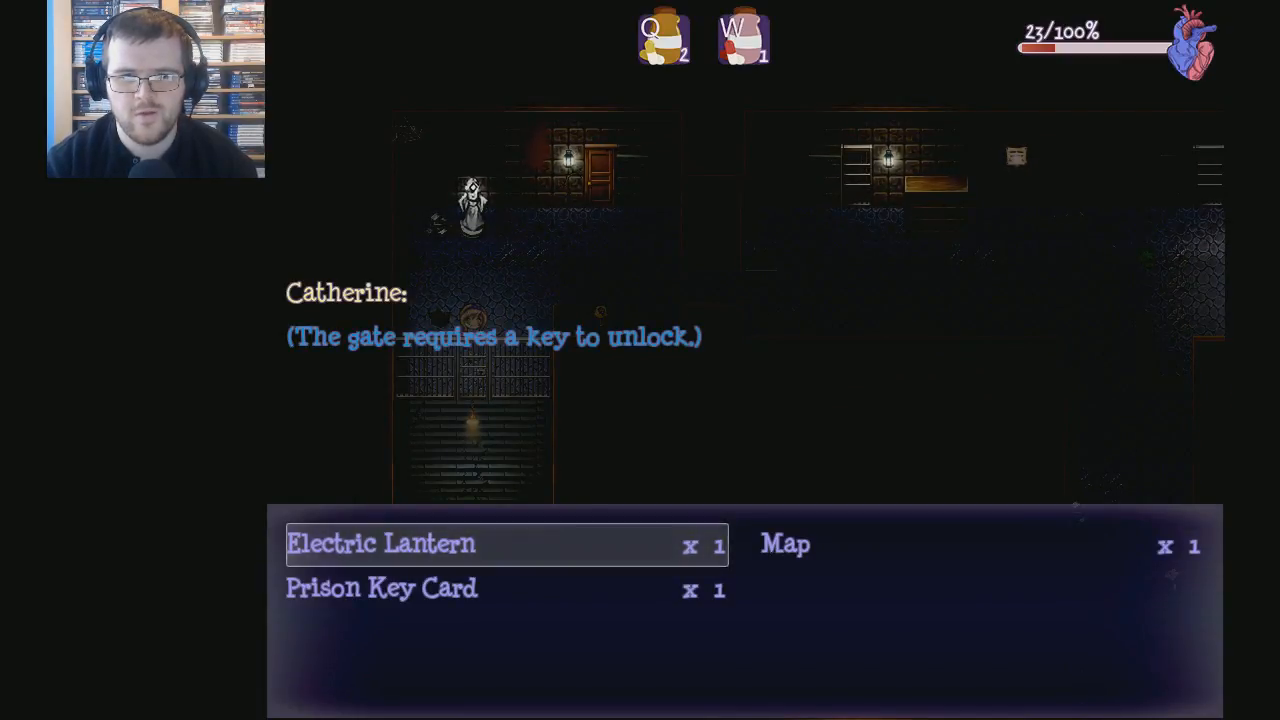
# Step: Use the Prison Key Card on the gate, then save to Memory 3 and resume play
pyautogui.press('down')
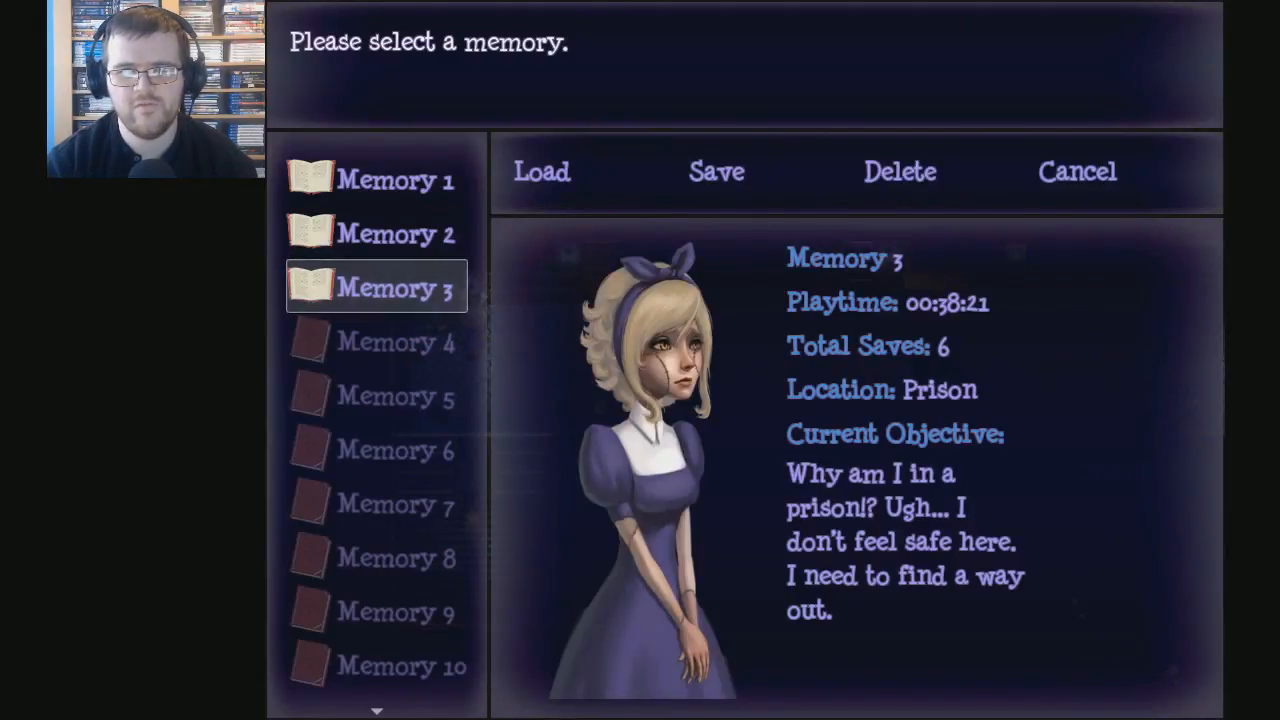
pyautogui.click(541, 171)
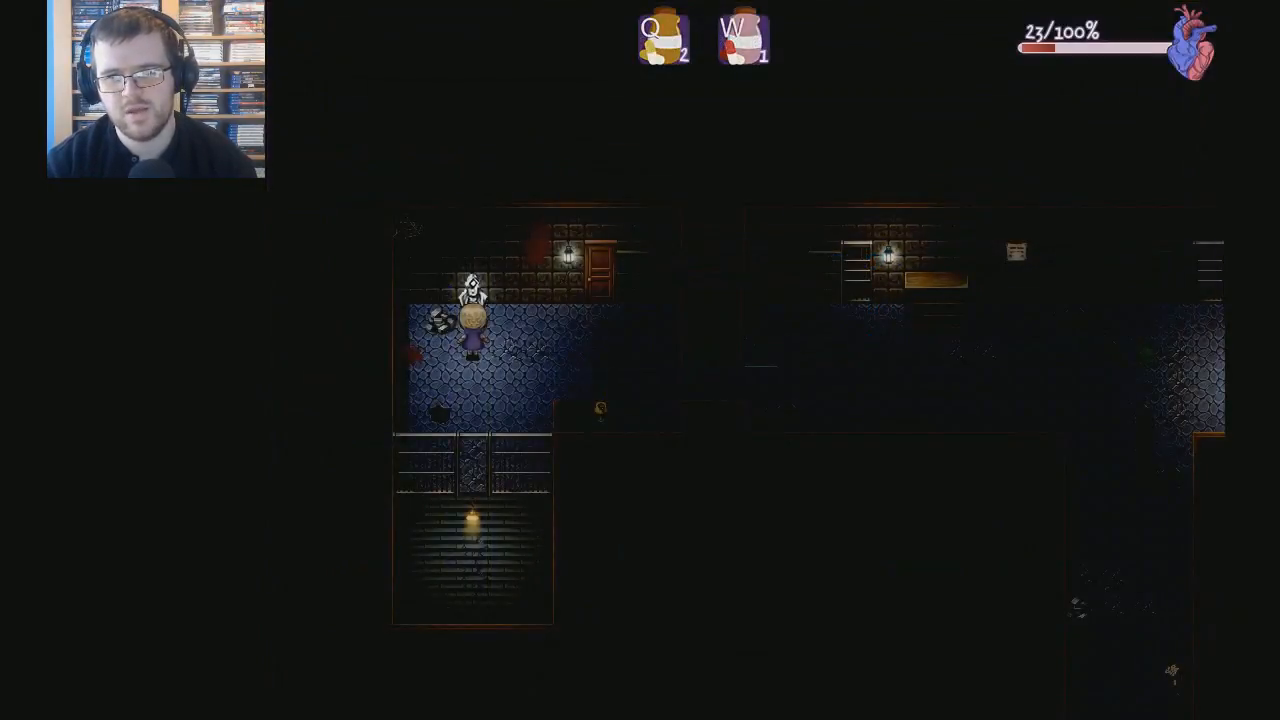